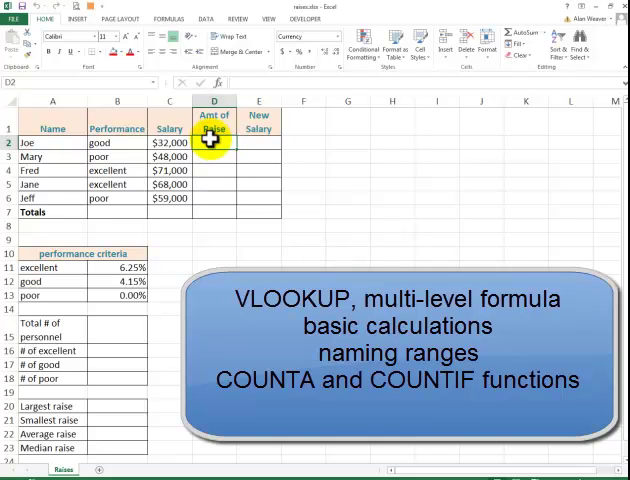
mouse_move(347, 246)
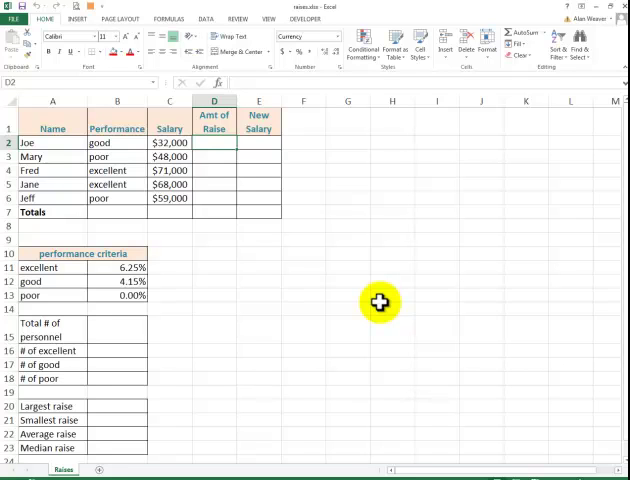
mouse_move(438, 323)
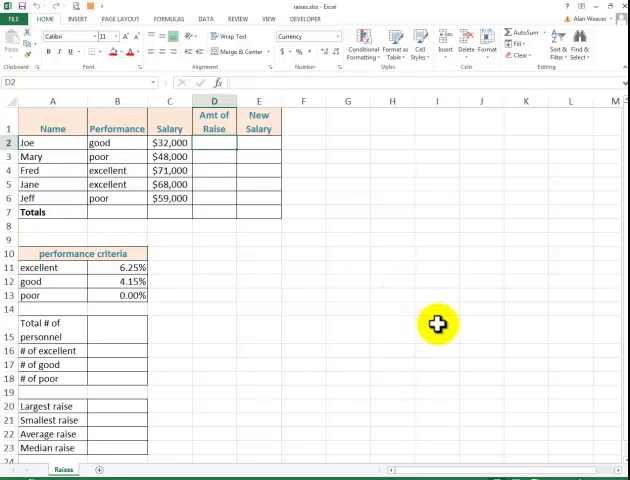
mouse_move(330, 236)
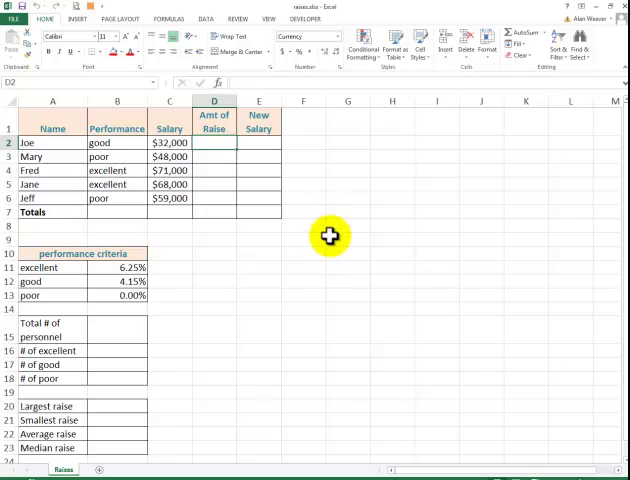
mouse_move(346, 274)
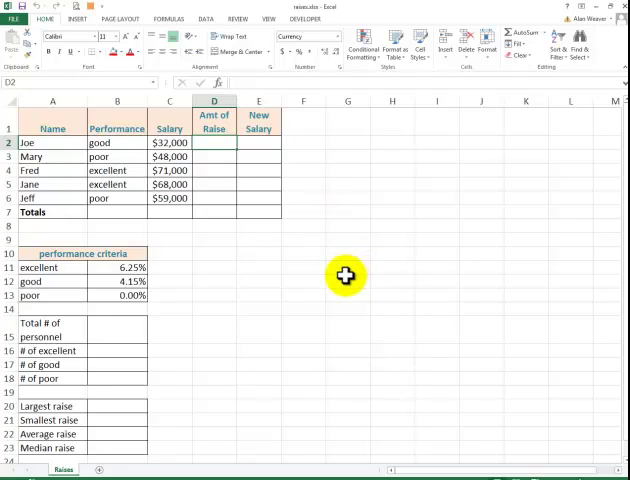
Select cell D2 to hold the raise formula.
left_click(117, 142)
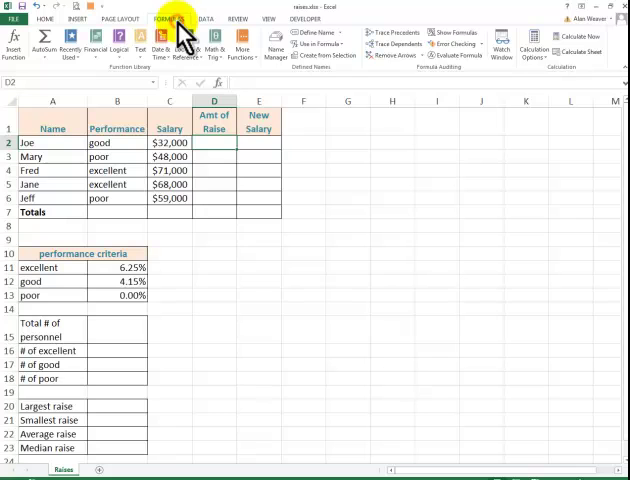
Insert VLOOKUP in D2 with lookup value B2, table 'raise' and column 2.
left_click(193, 45)
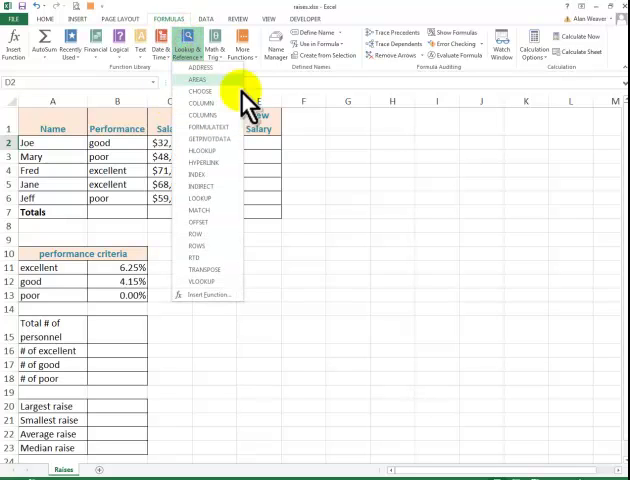
left_click(200, 281)
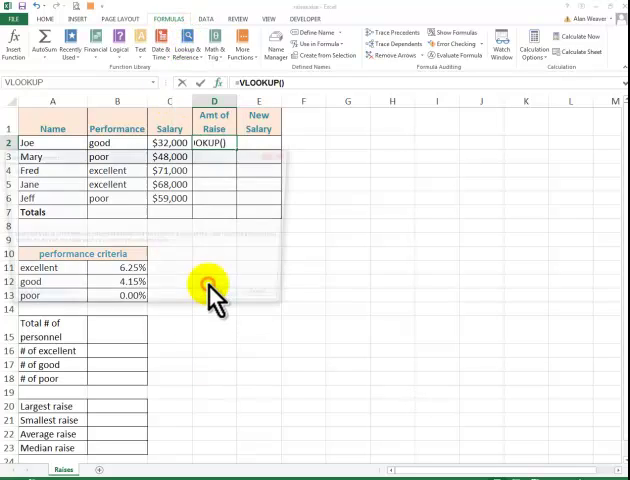
left_click(198, 82)
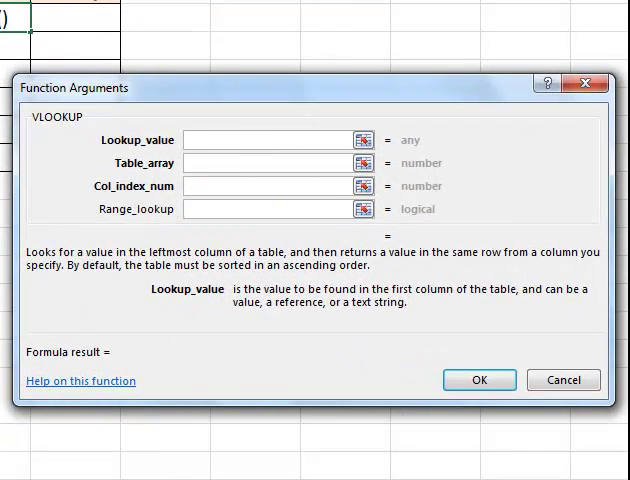
type("B2")
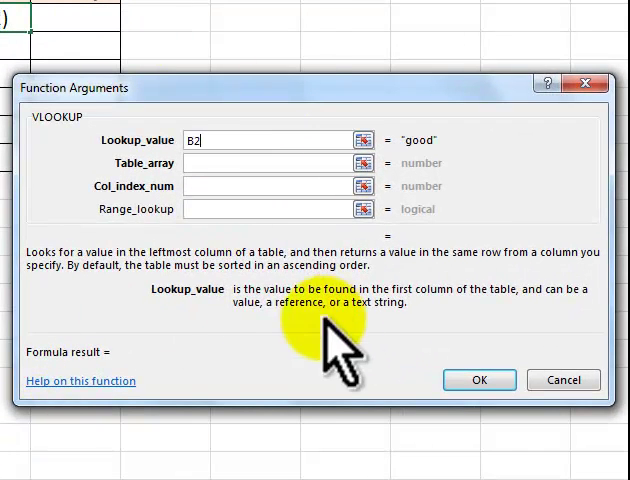
left_click(265, 163)
type("raise")
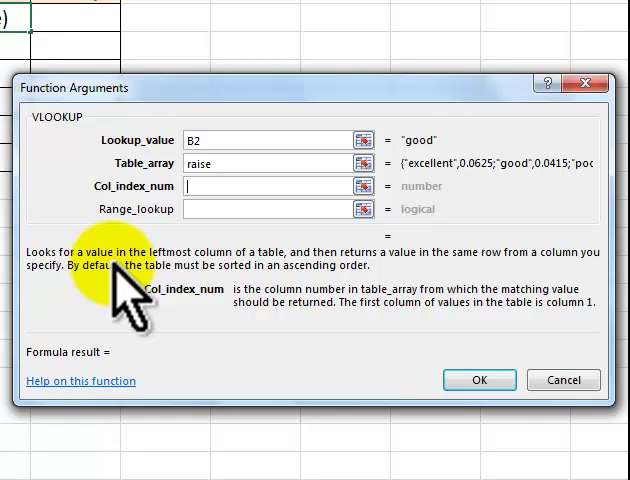
type("2")
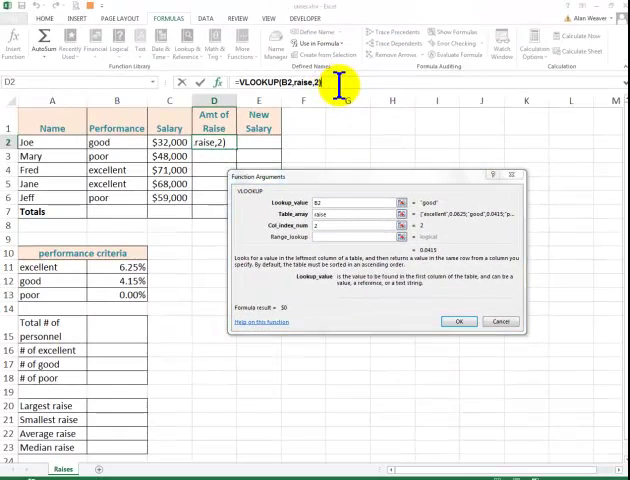
mouse_move(557, 380)
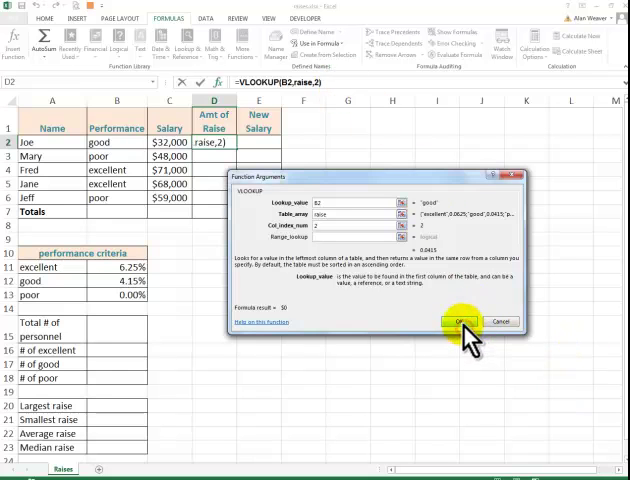
Confirm the VLOOKUP and extend D2's formula to multiply by salary C2.
left_click(459, 321)
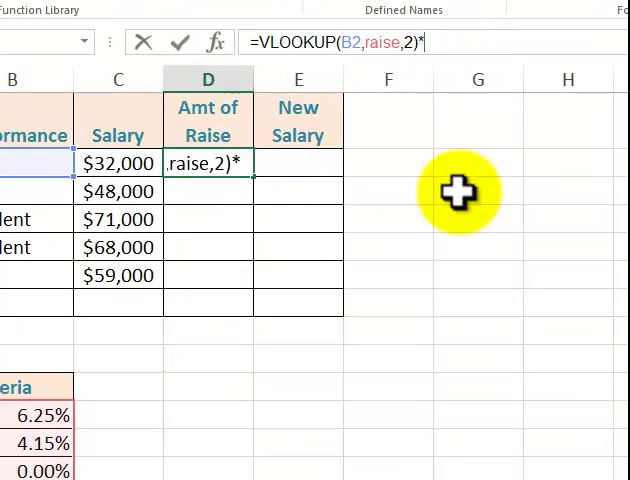
left_click(117, 163)
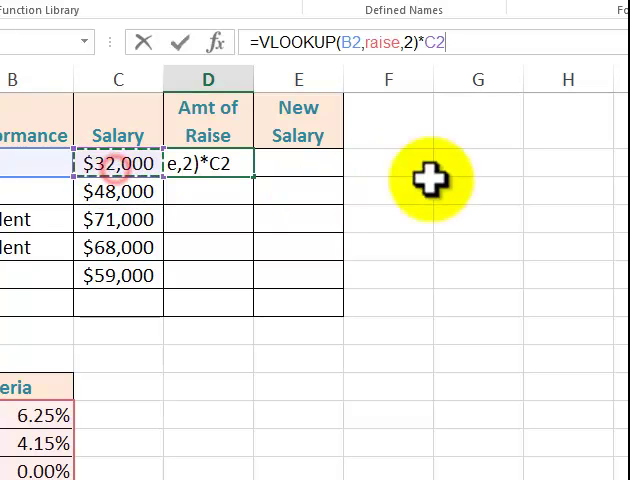
mouse_move(505, 175)
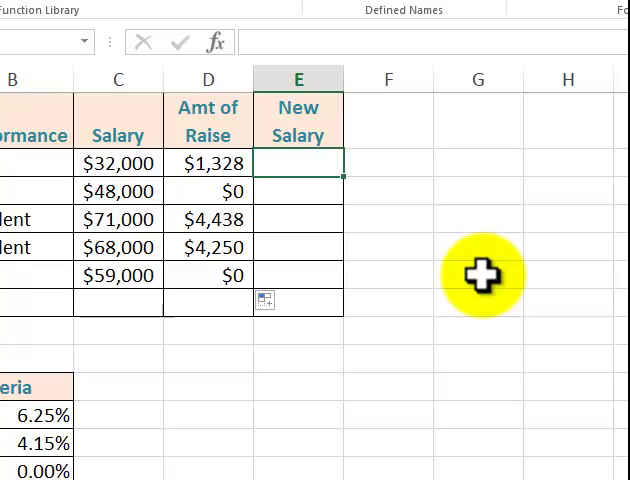
Fill =C2+D2 down E2:E6 and AutoSum the Totals row C7:E7.
type("=C2")
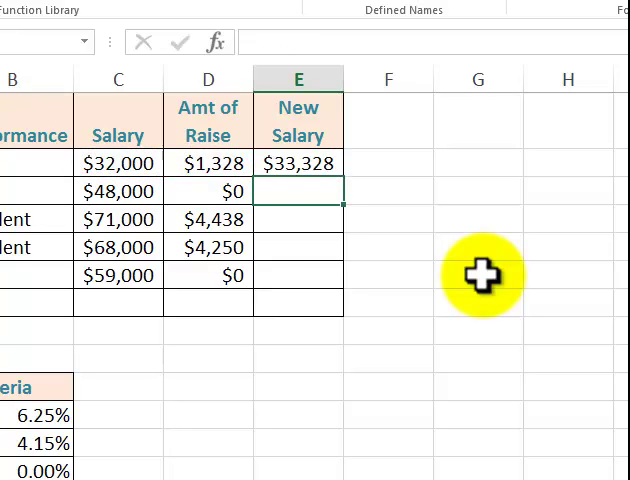
left_click(298, 163)
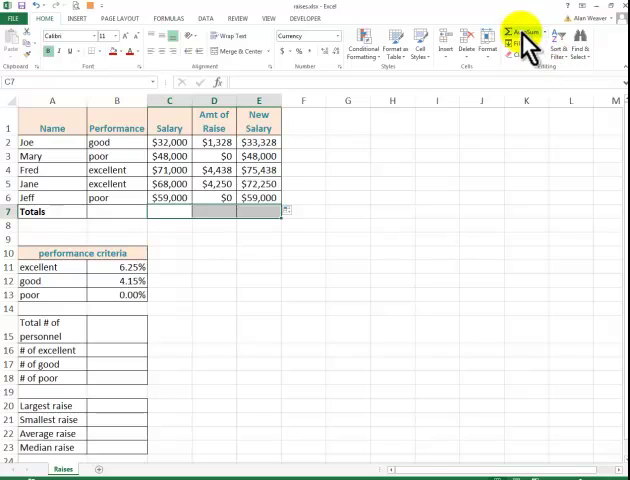
left_click(519, 32)
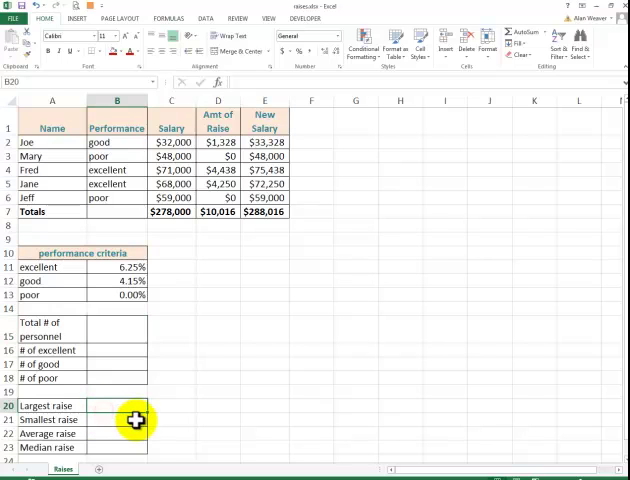
mouse_move(512, 196)
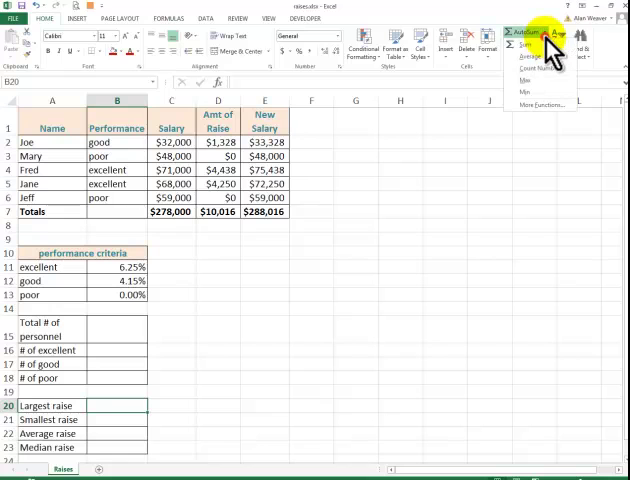
mouse_move(543, 81)
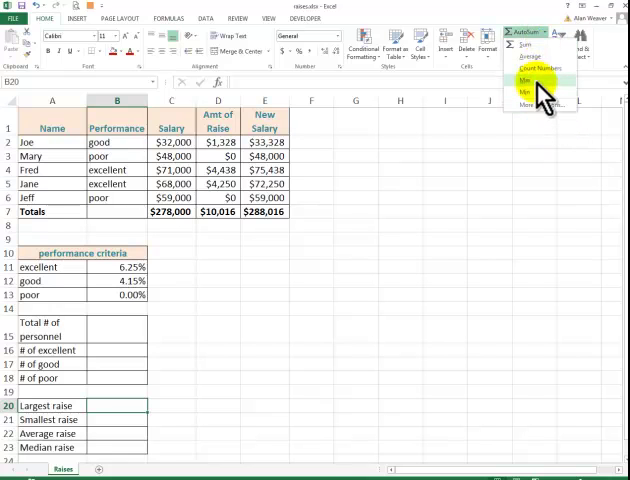
Compute the largest and smallest raise with MAX and MIN over D2:D6.
left_click(524, 79)
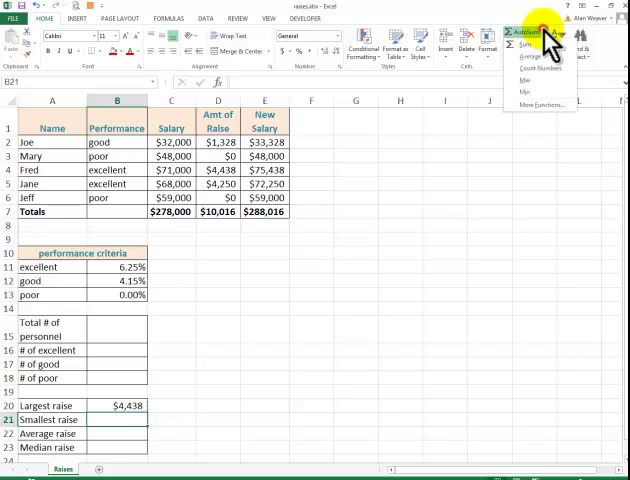
left_click(524, 80)
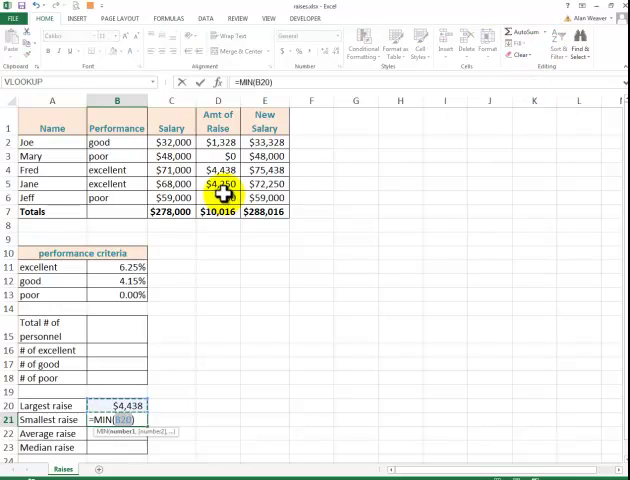
left_click_drag(218, 142, 218, 198)
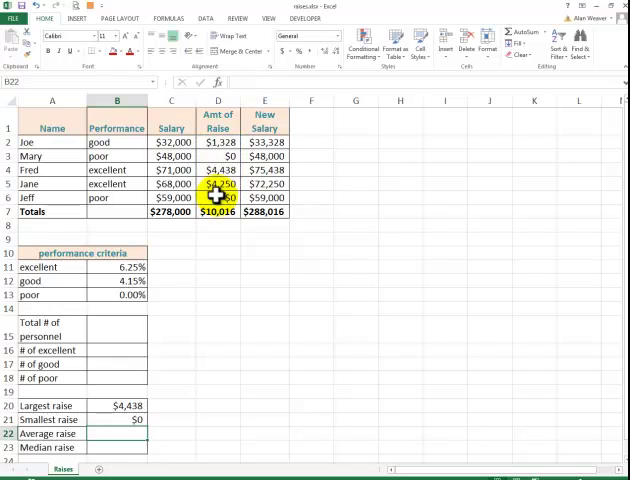
Enter =AVERAGE(D2:D6) in B22 and =MEDIAN(C2:C6) in B23.
type("=av")
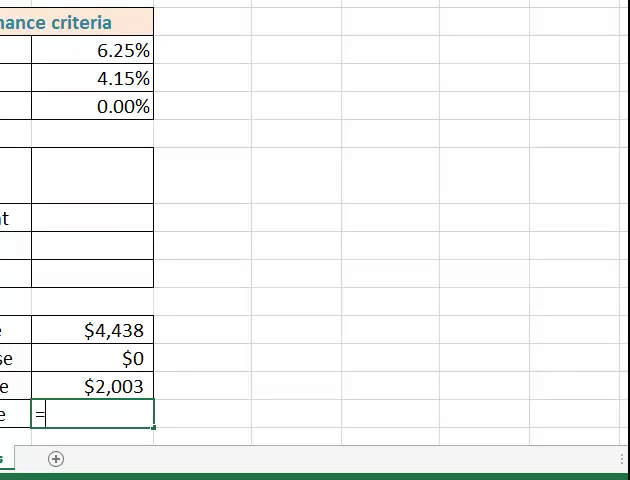
type("median(")
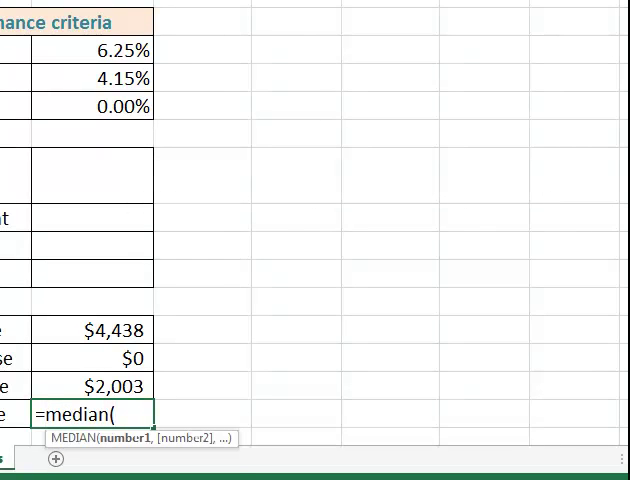
type("C2:C6")
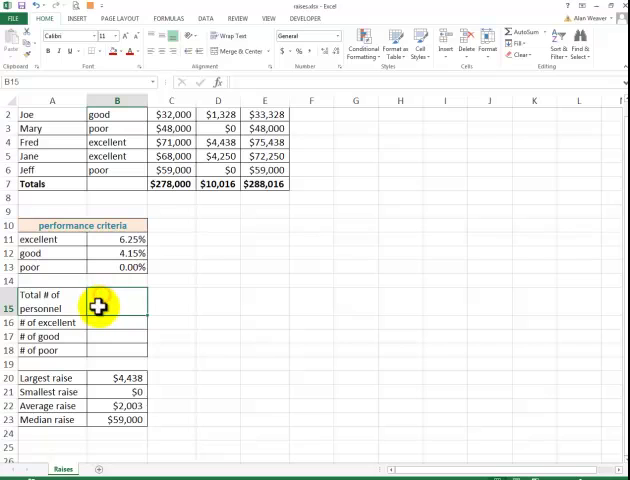
mouse_move(249, 372)
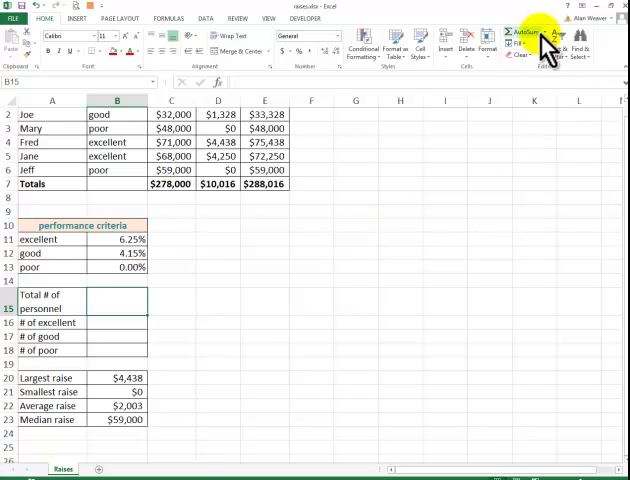
Open the AutoSum summary-function list for the total-personnel cell B15.
left_click(524, 35)
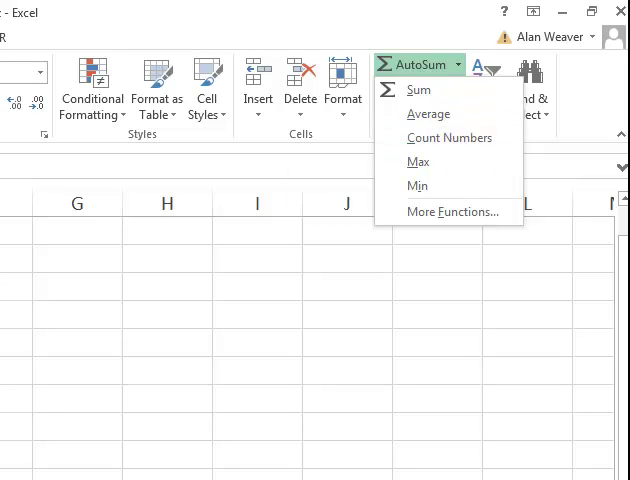
mouse_move(335, 450)
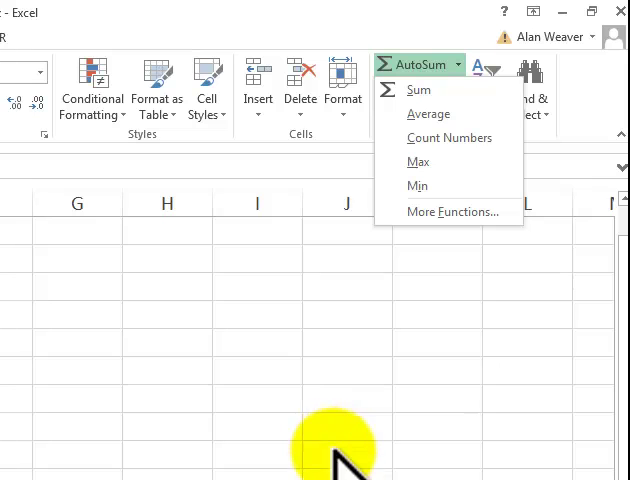
mouse_move(260, 470)
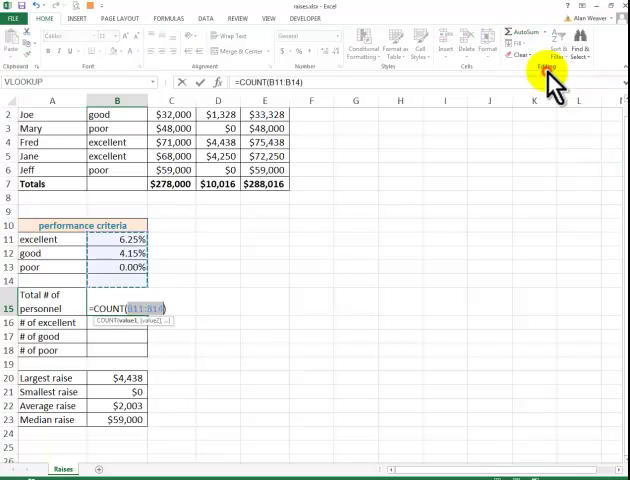
mouse_move(188, 457)
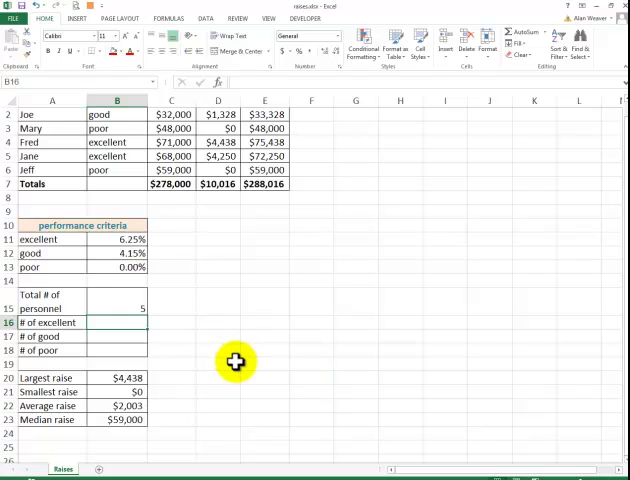
mouse_move(144, 193)
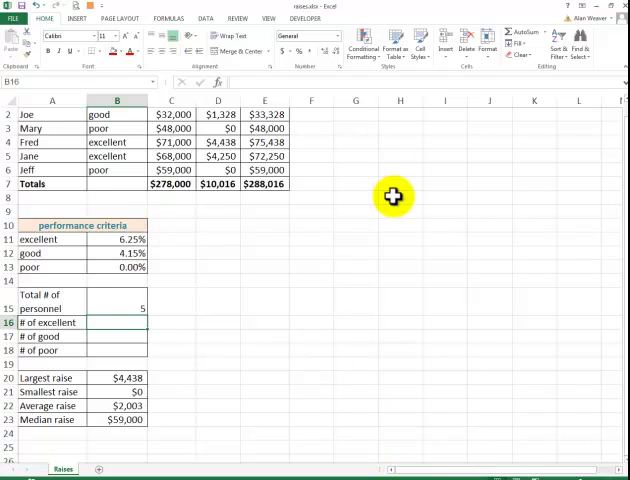
mouse_move(385, 187)
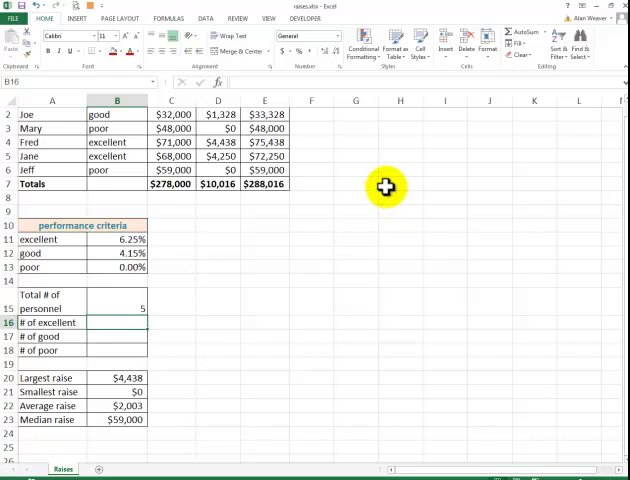
mouse_move(360, 470)
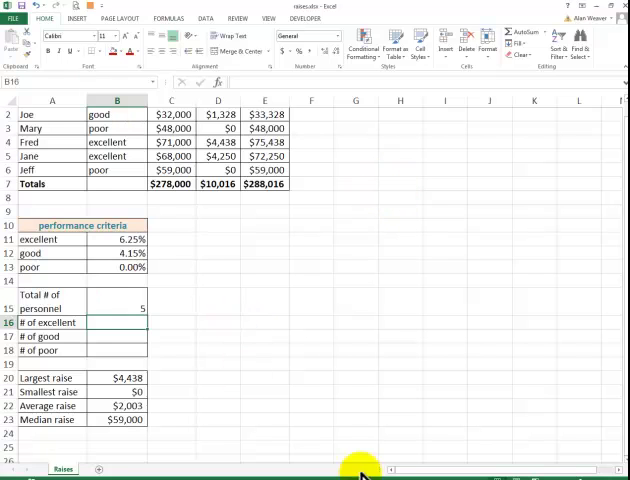
mouse_move(324, 162)
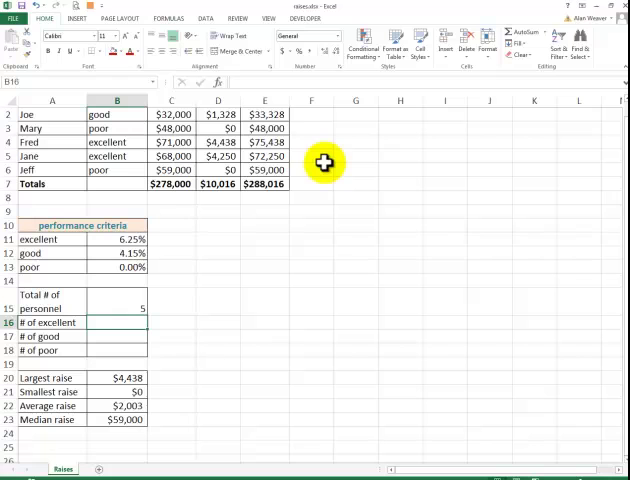
mouse_move(140, 45)
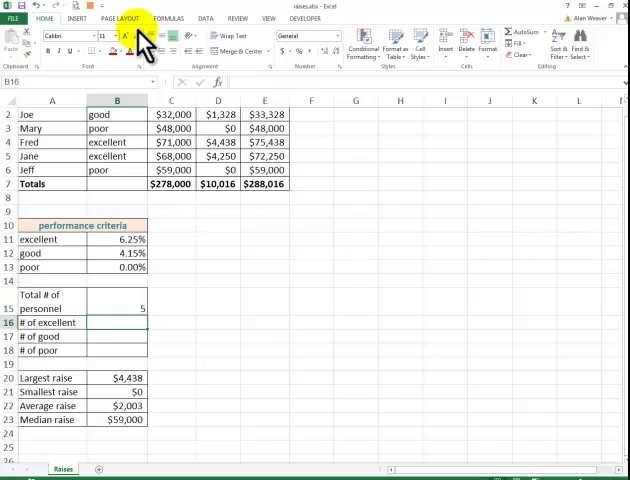
Insert COUNTIF in B16 over B2:B6 with criteria 'excellent'.
left_click(150, 18)
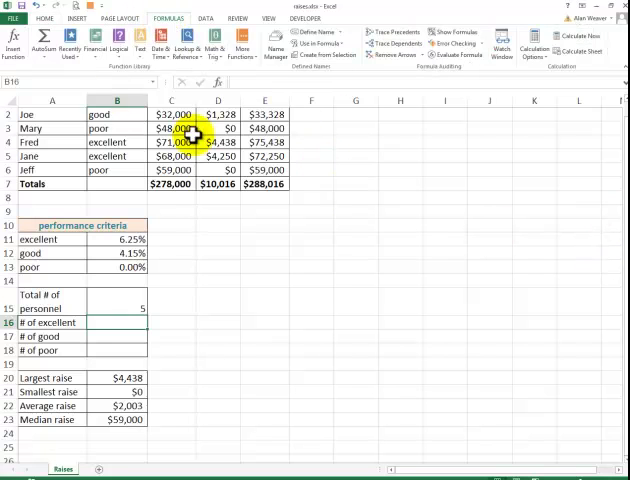
left_click(242, 40)
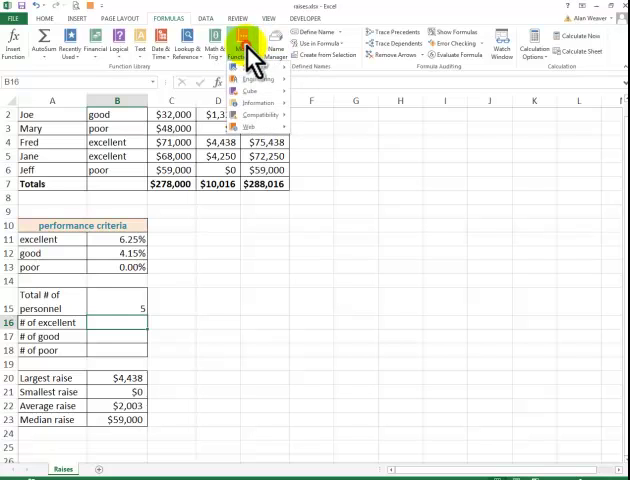
left_click(253, 45)
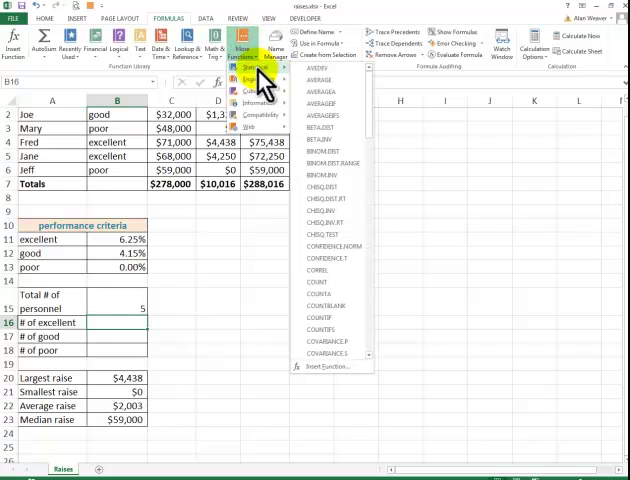
scroll("down", 3)
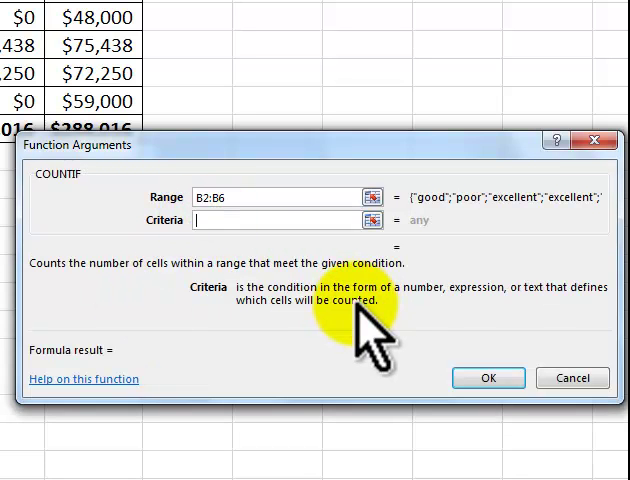
type("excellent")
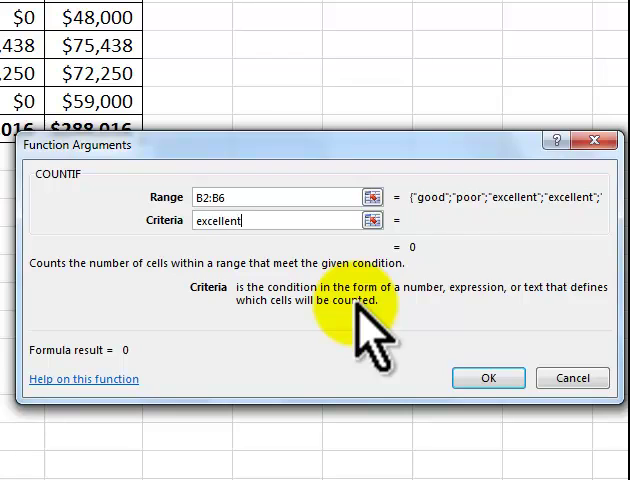
left_click(488, 378)
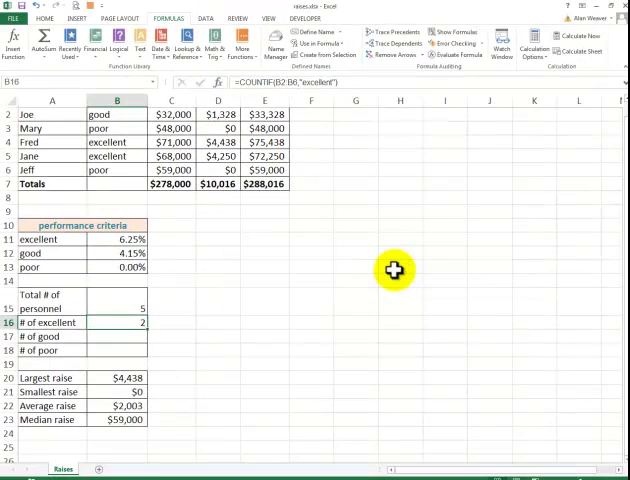
Enter =COUNTIF(B2:B6,"good") in B17.
left_click(118, 336)
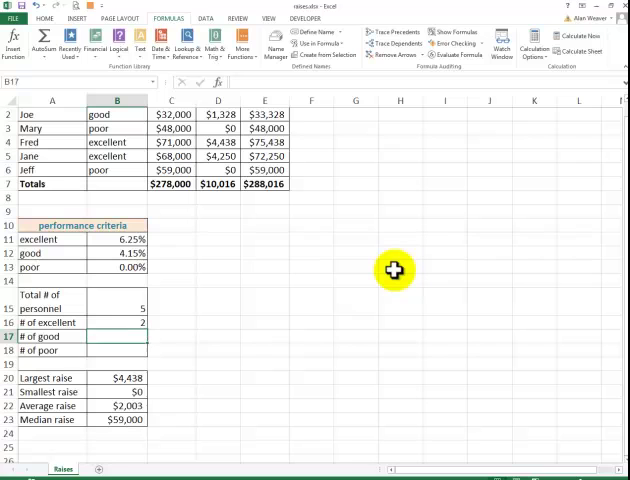
mouse_move(322, 168)
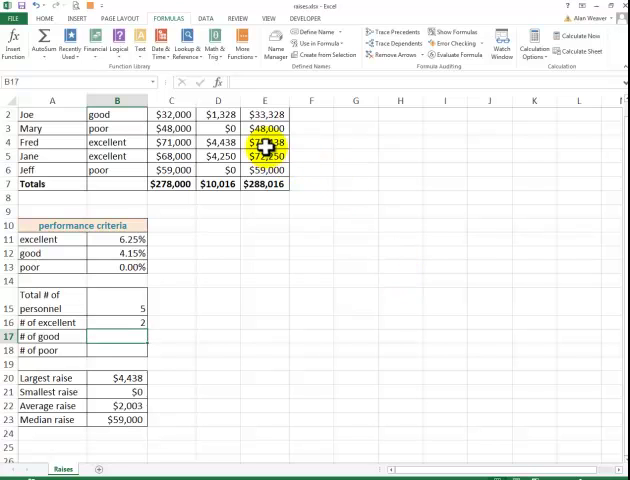
type("=countif(")
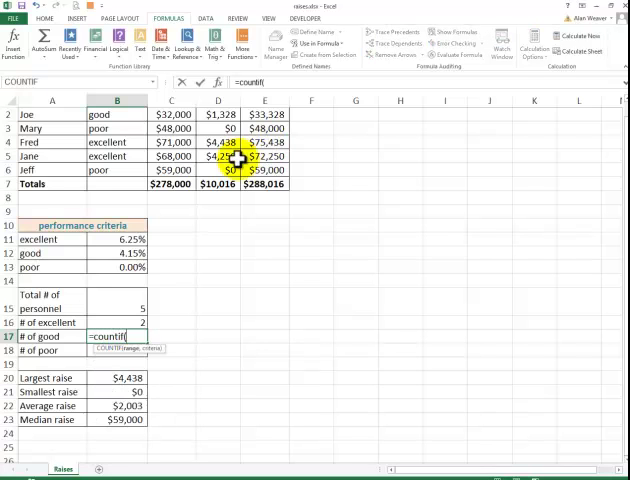
left_click_drag(115, 115, 115, 170)
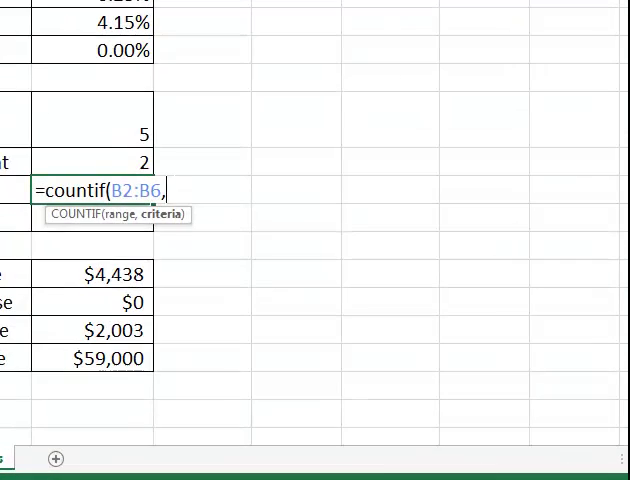
type("\"good")
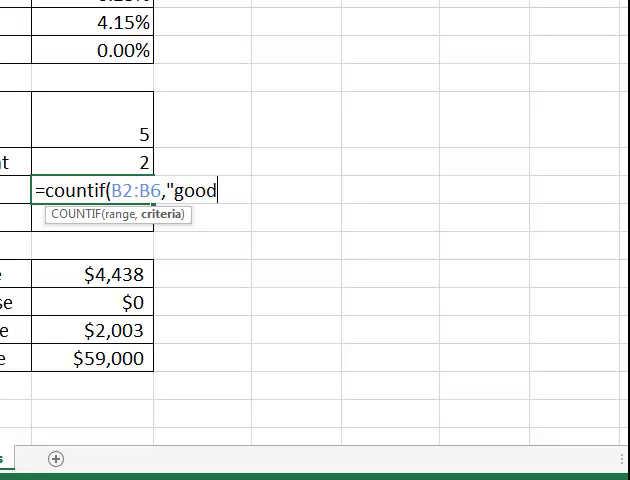
type("\")")
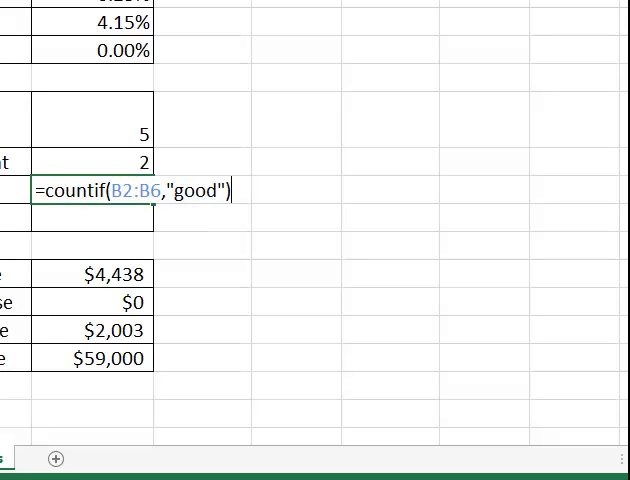
key("enter")
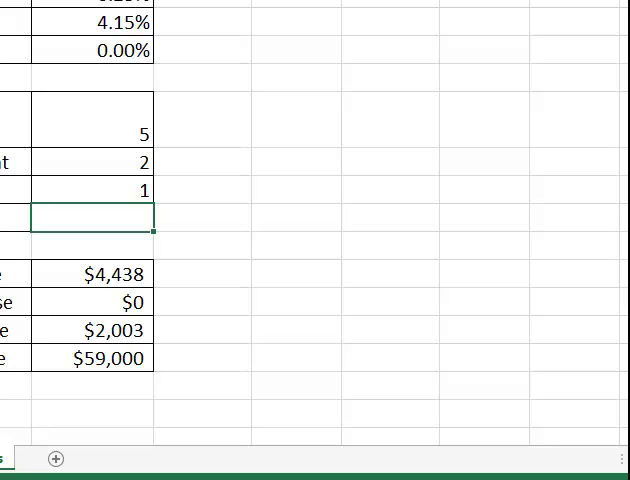
Enter =COUNTIF(B2:B6,"poor") in B18 and retype B6's rating as excellent.
type("=countif(B2:B6,")
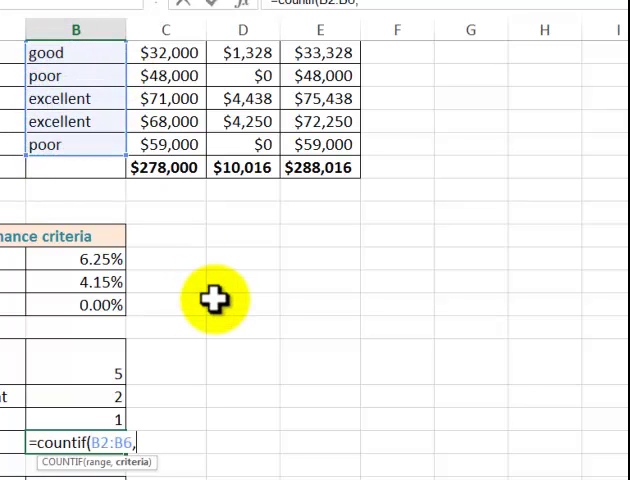
type("\"")
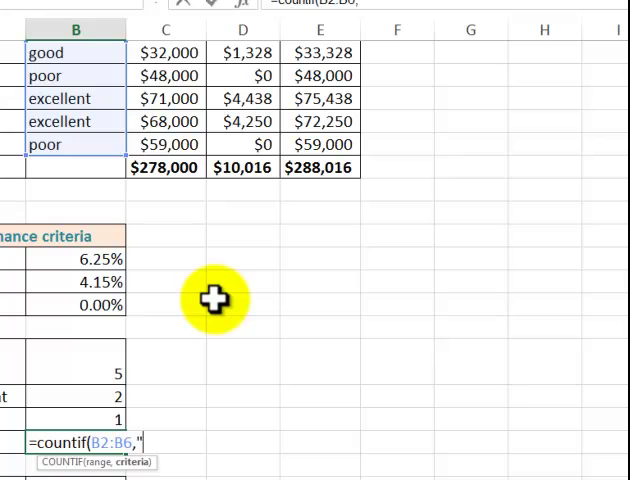
type("poor\"")
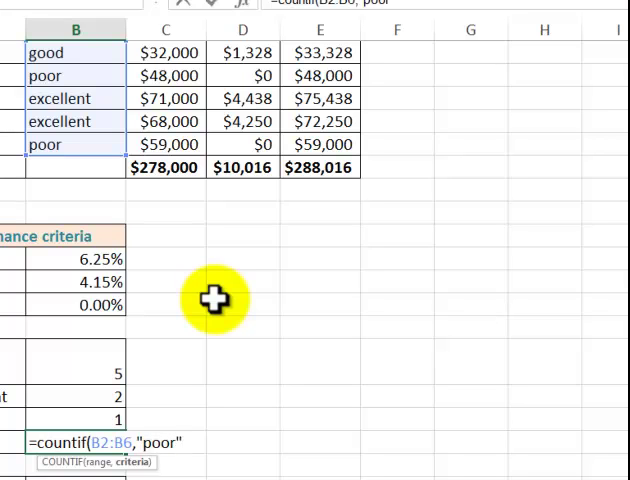
type(")")
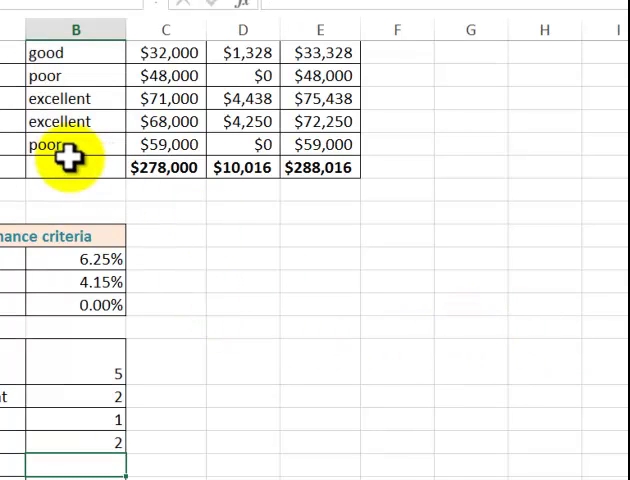
type("excellent")
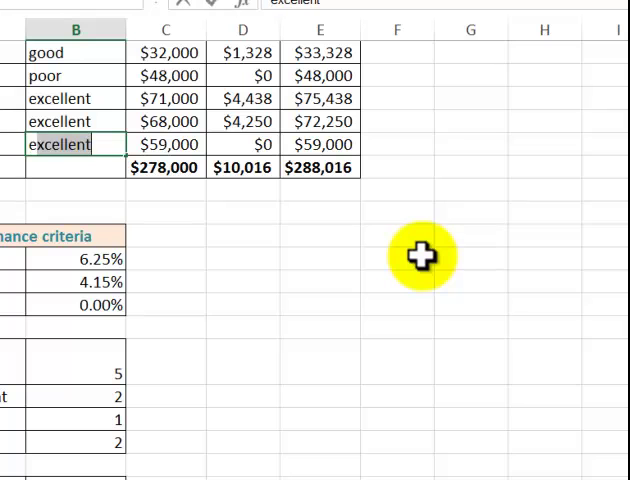